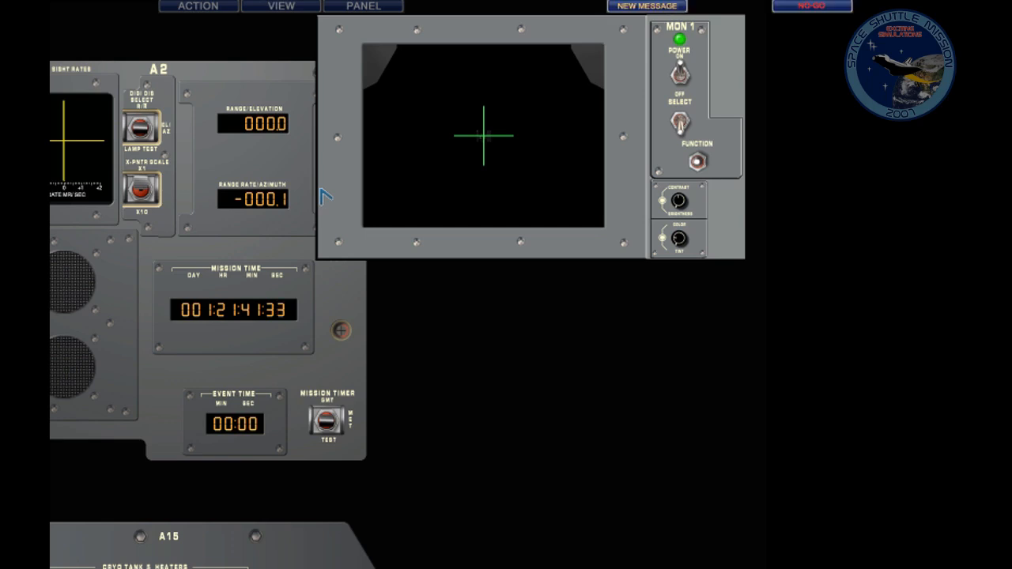
mouse_move(225, 88)
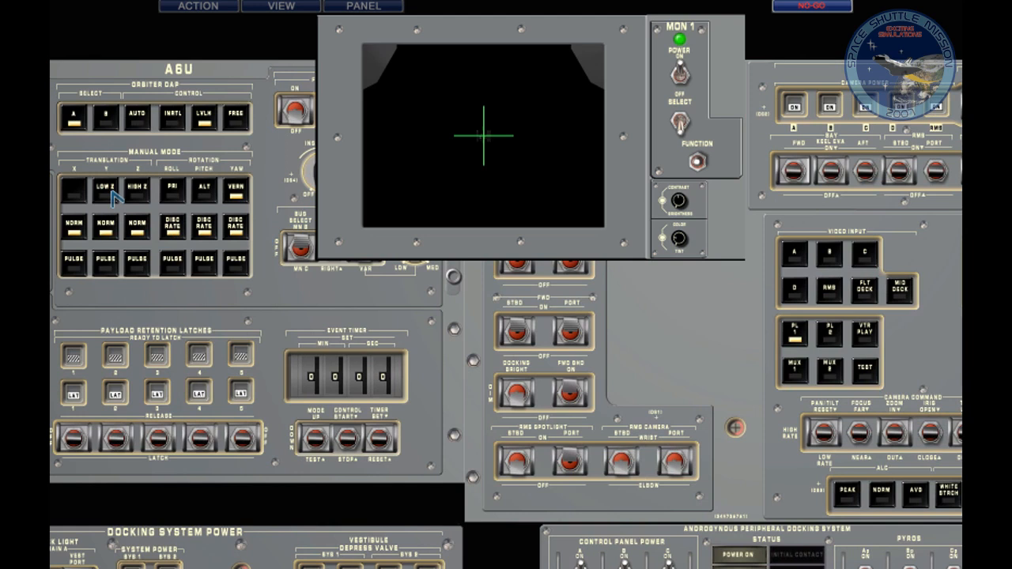
mouse_move(113, 198)
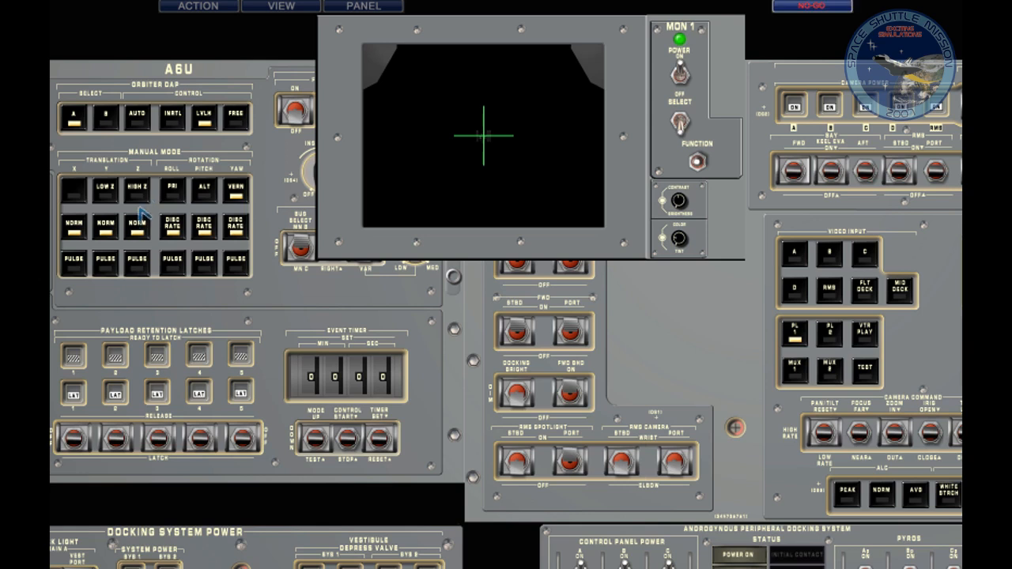
mouse_move(108, 206)
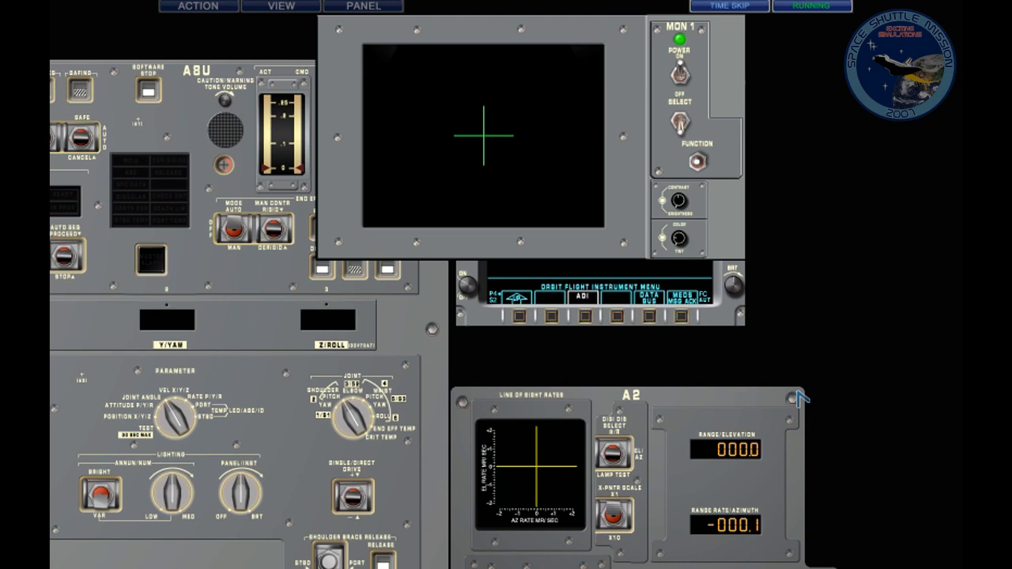
mouse_move(719, 411)
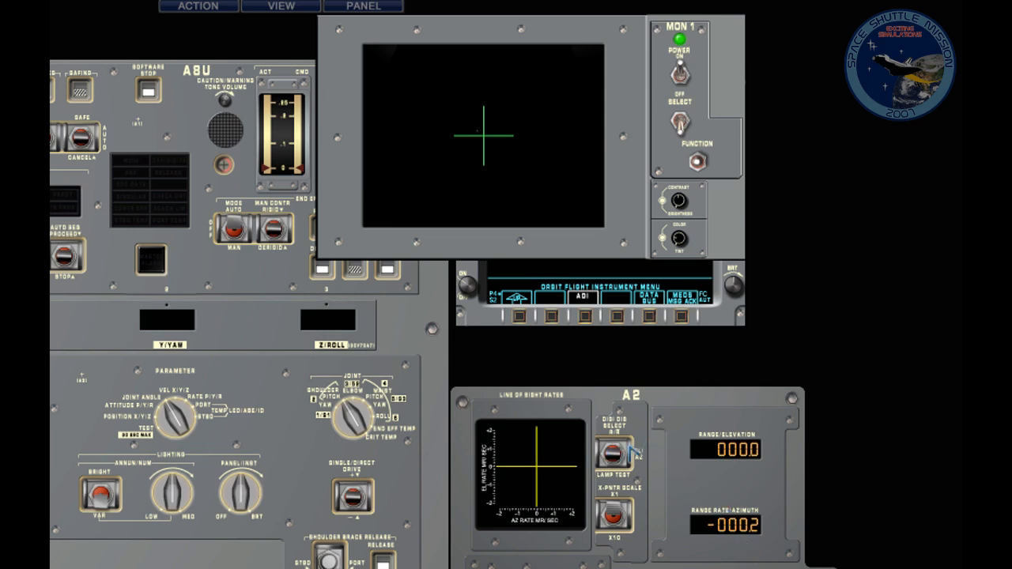
- Toggle the A2 readouts until RANGE ELEVATION and RANGE RATE AZIMUTH both read 0000
left_click(610, 452)
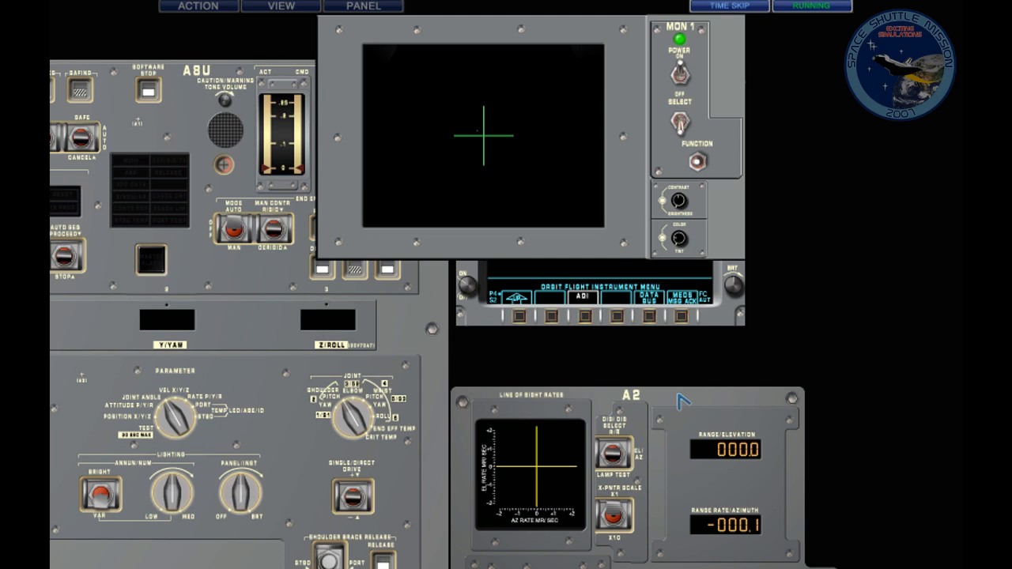
left_click(727, 6)
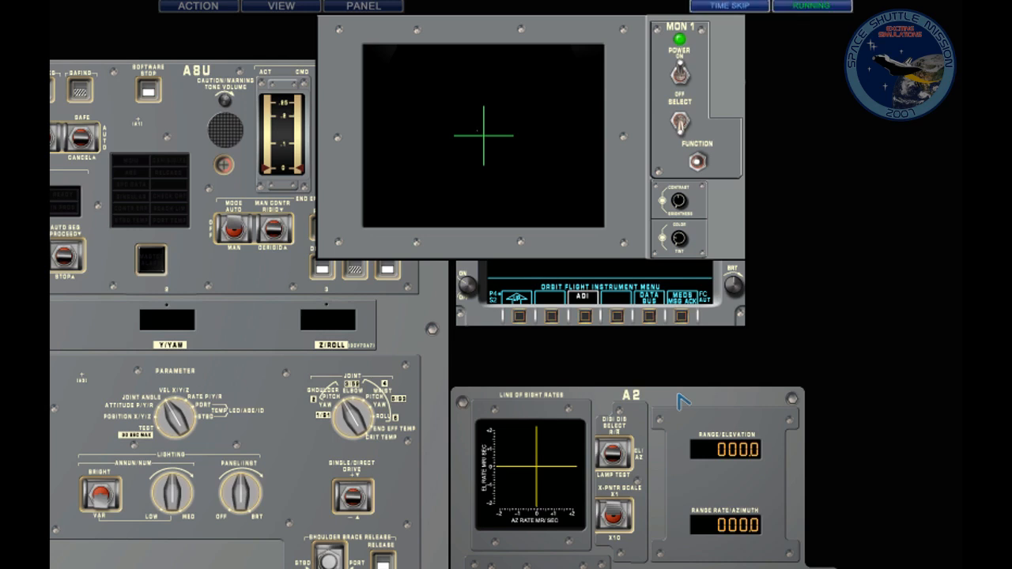
mouse_move(652, 446)
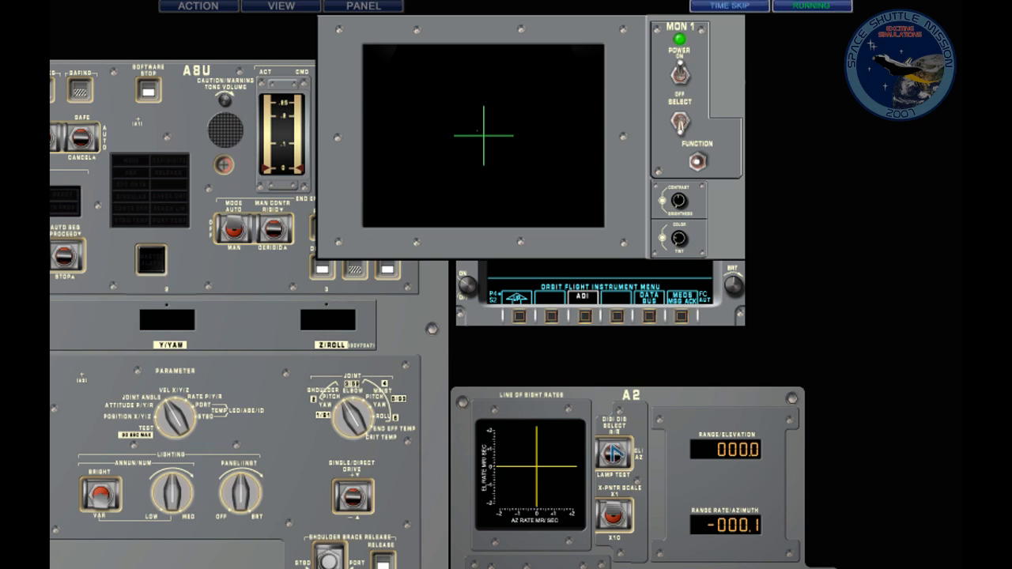
- Cycle the A2 readouts between range/range-rate and elevation/azimuth rates, confirming both rates at zero
left_click(614, 452)
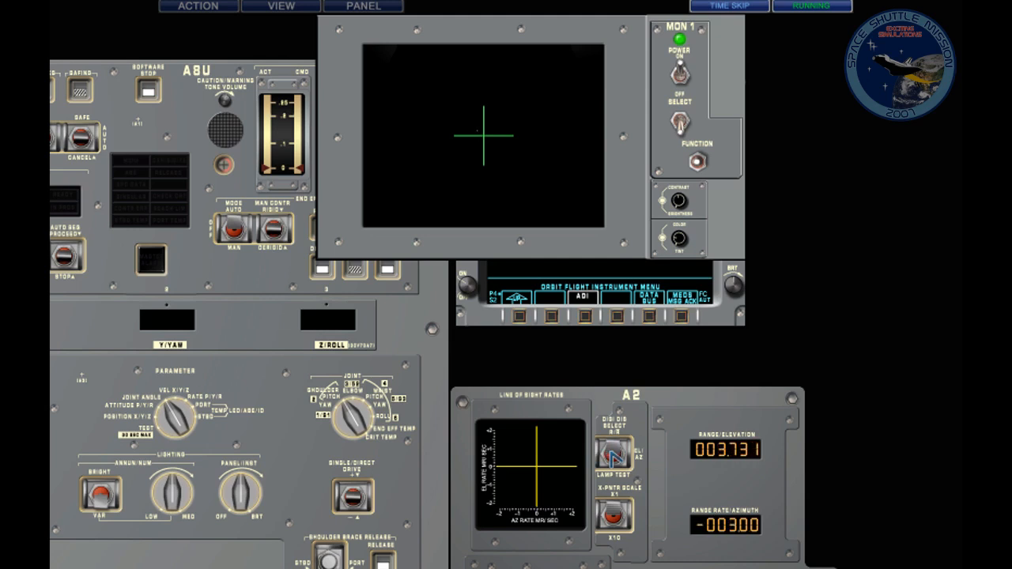
left_click(614, 452)
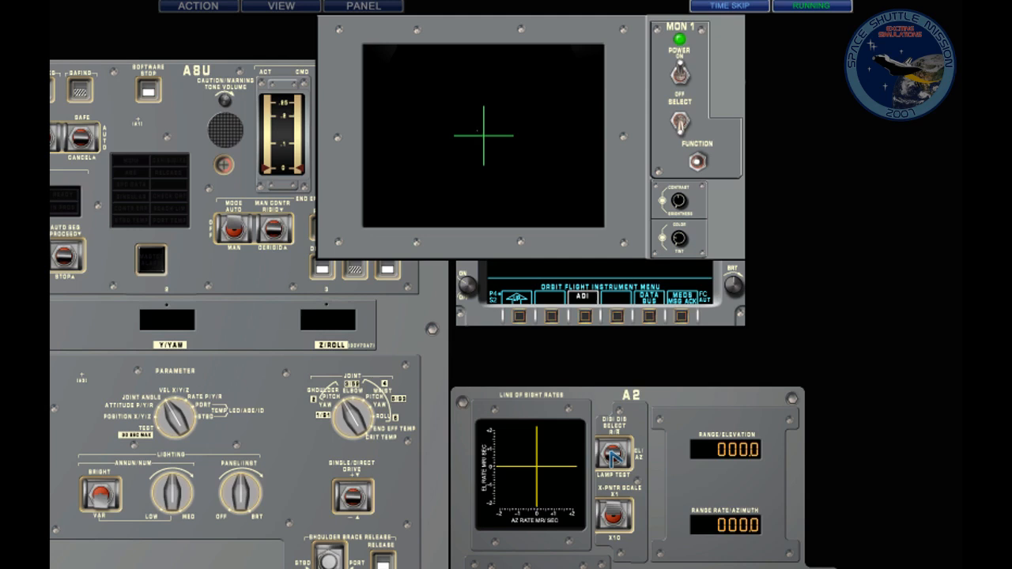
left_click(615, 455)
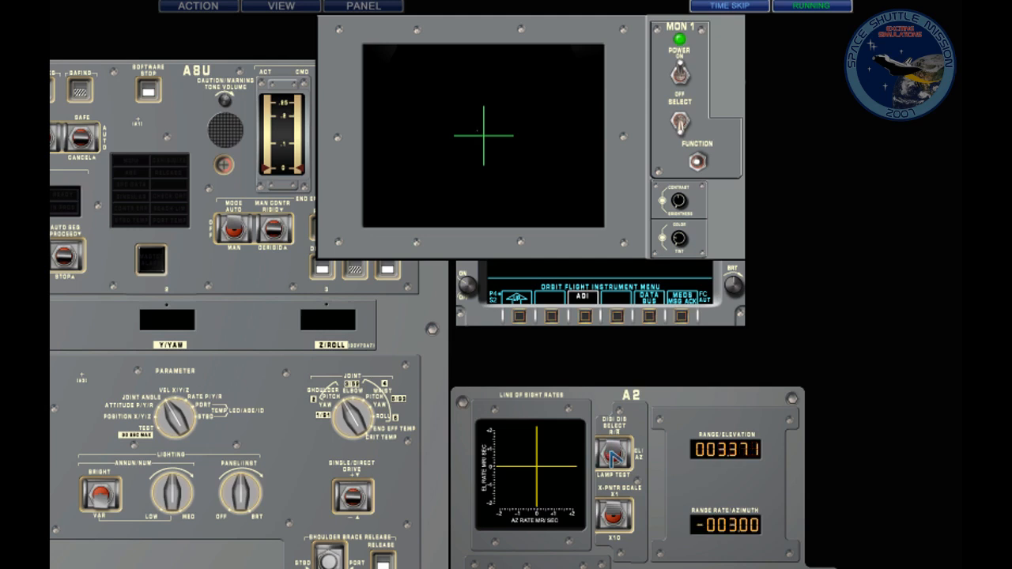
left_click(727, 7)
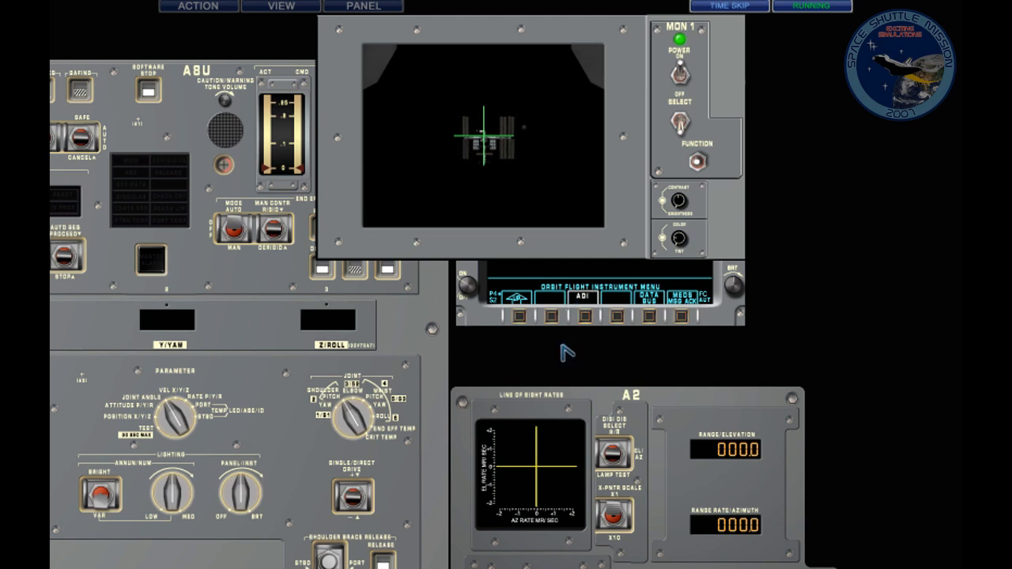
mouse_move(572, 490)
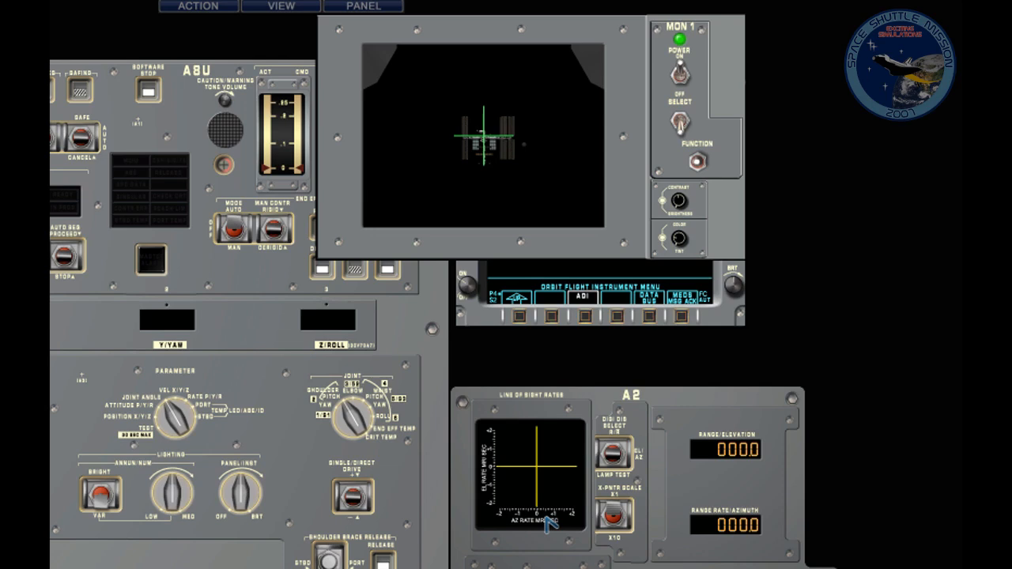
mouse_move(471, 462)
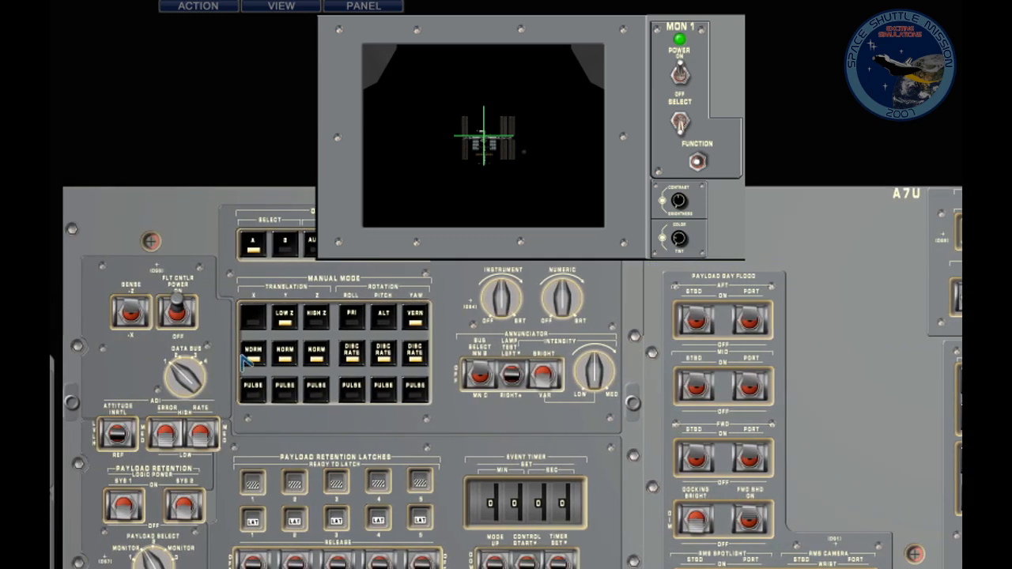
mouse_move(251, 370)
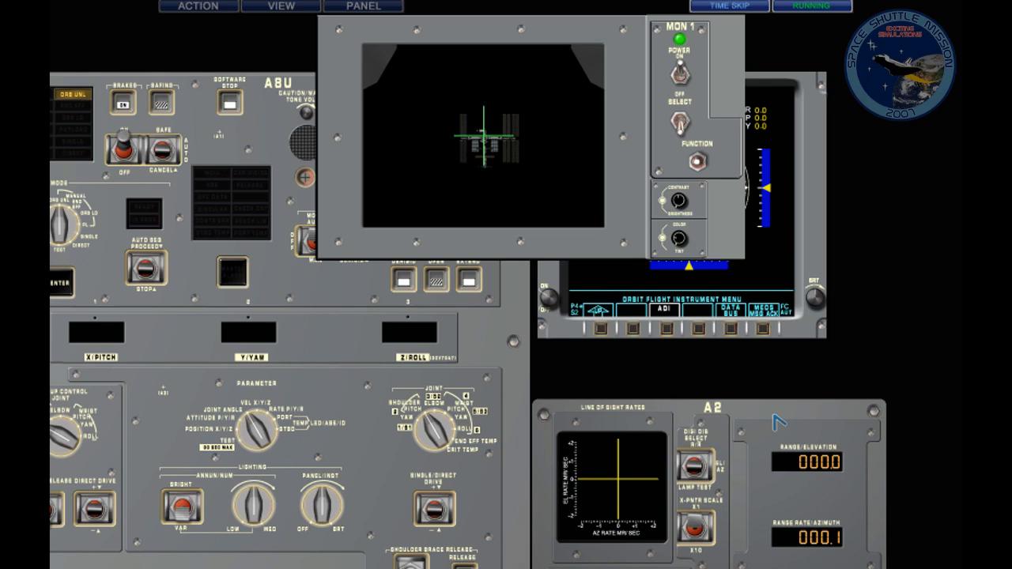
- Switch back to the A6U view with the MON1 CCTV monitor and A2 LOS rates panel
left_click(729, 7)
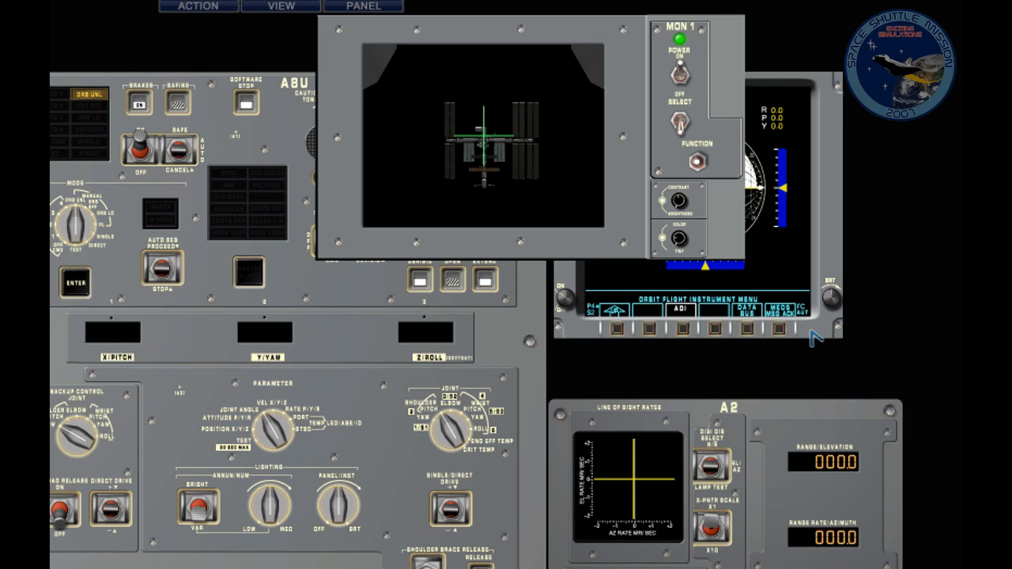
mouse_move(898, 504)
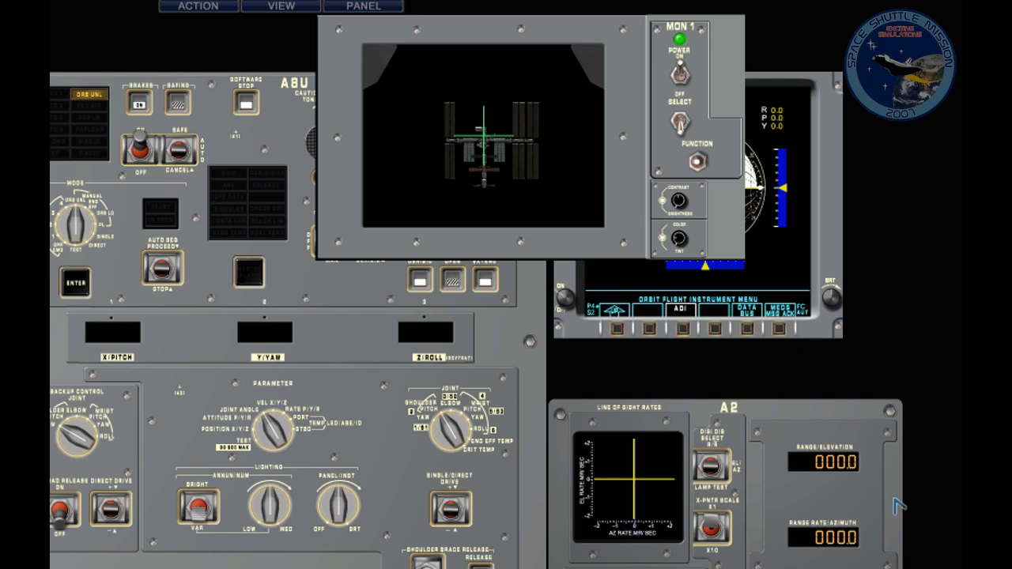
mouse_move(888, 506)
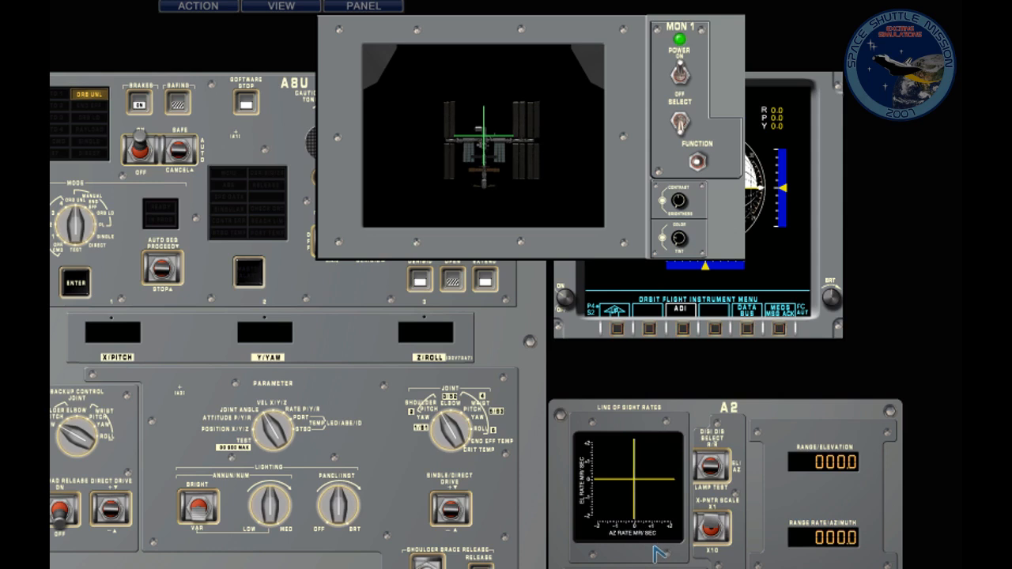
mouse_move(646, 418)
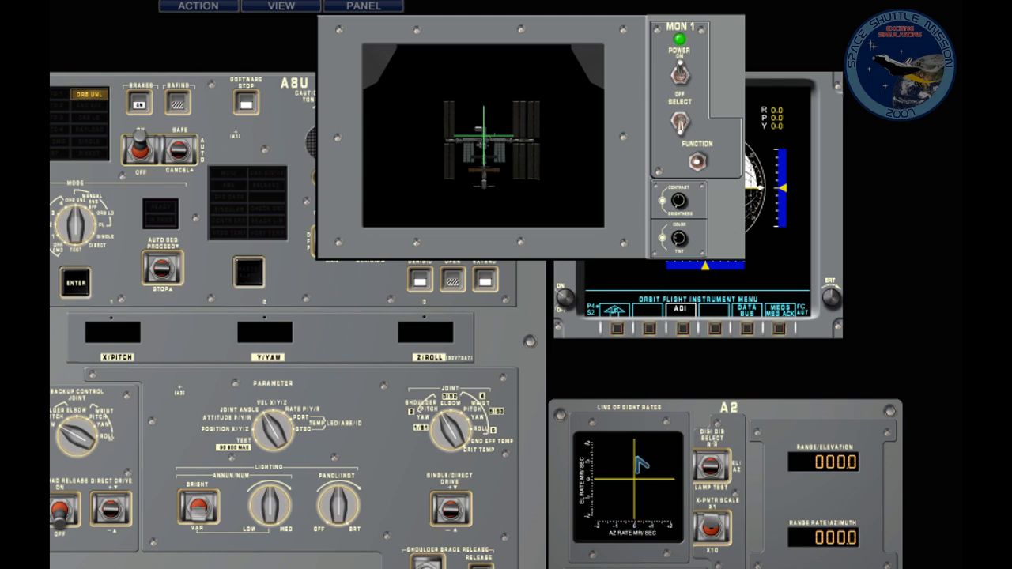
- Continue closing on the ISS with the station centred, then bring up the Mission Control Center screen
left_click(710, 465)
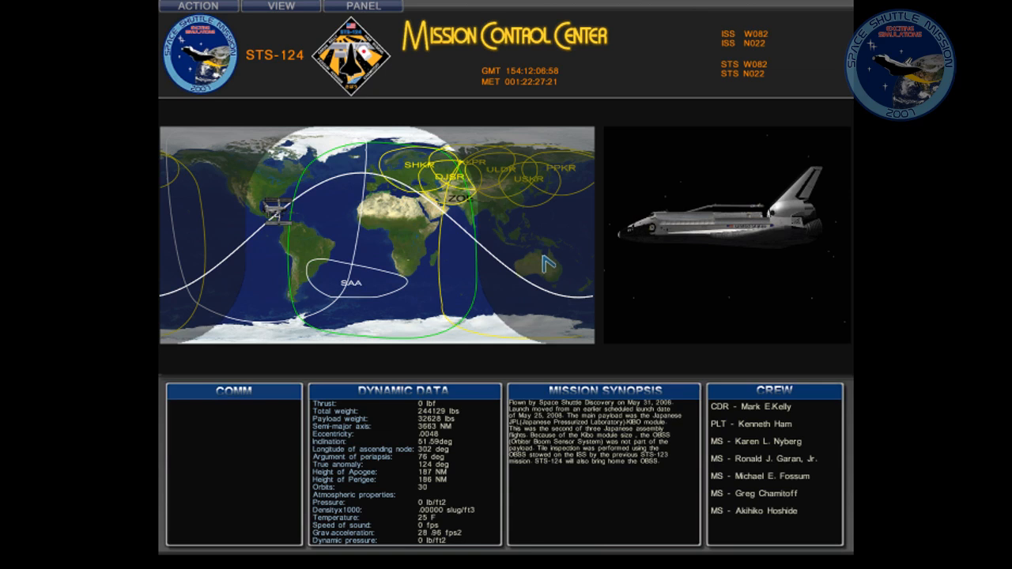
mouse_move(465, 253)
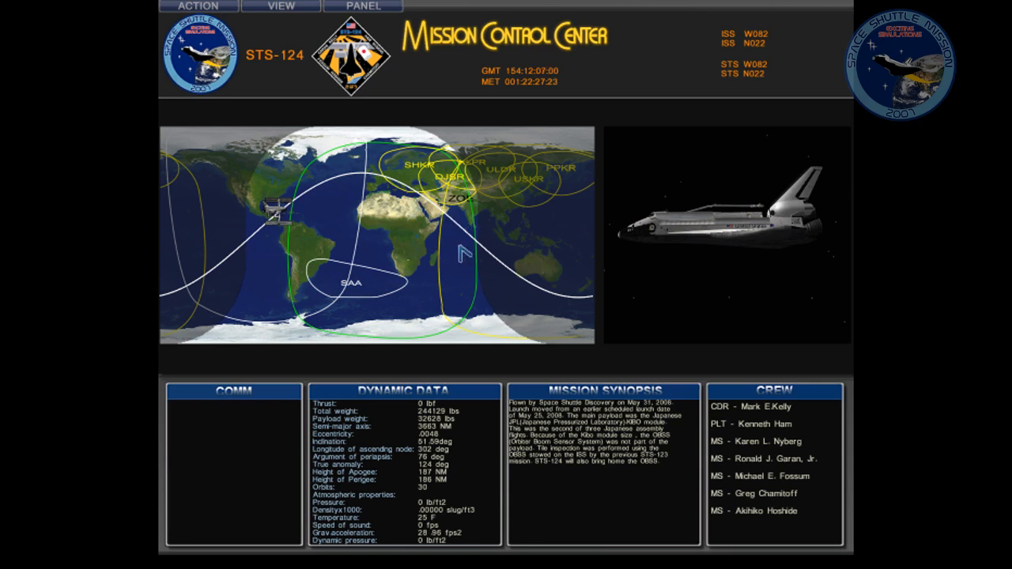